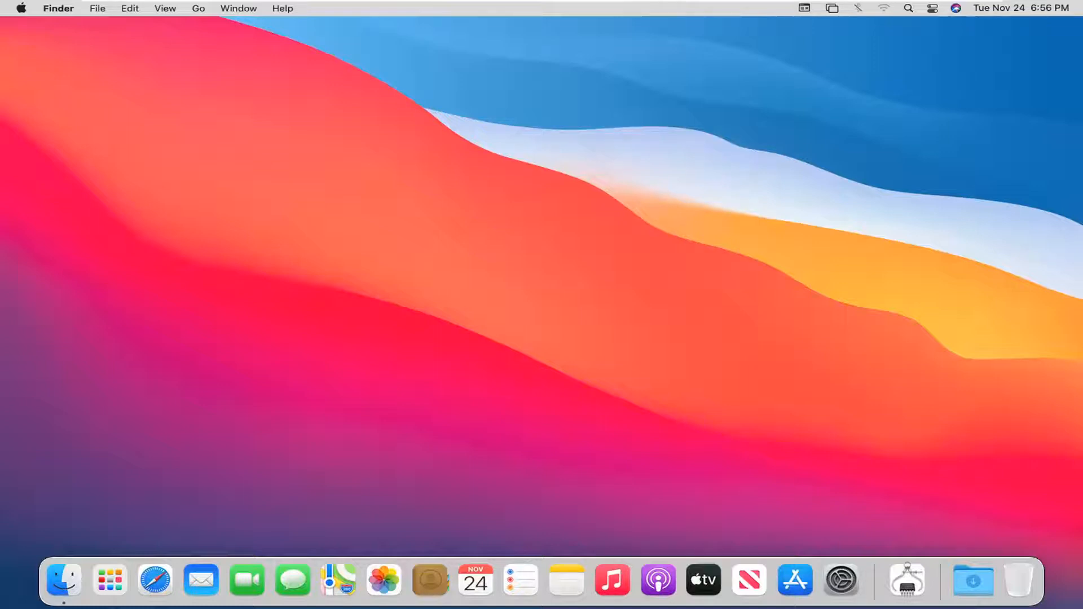
mouse_move(854, 534)
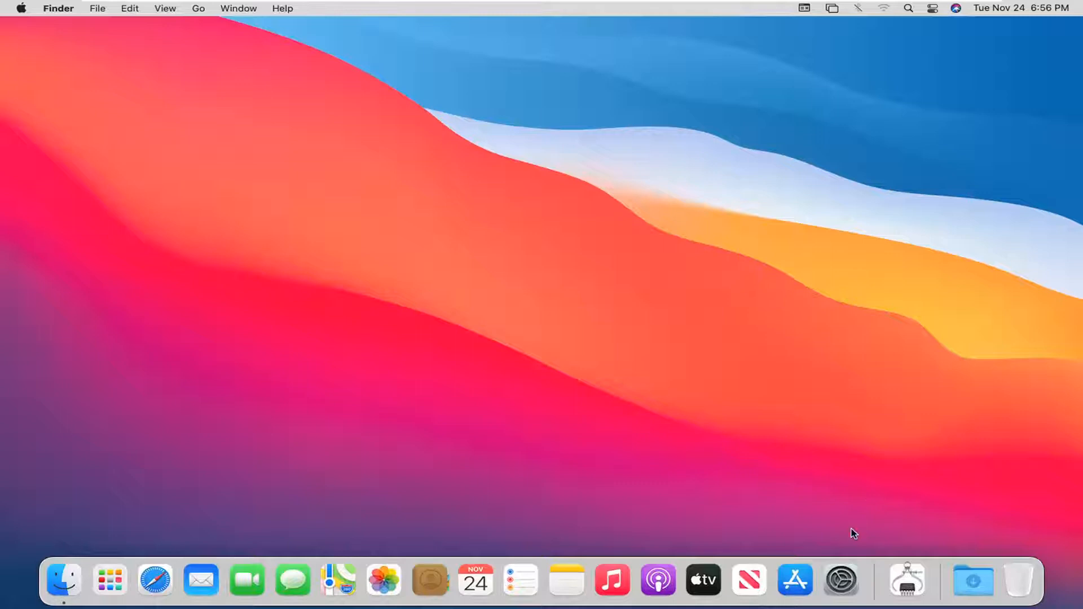
mouse_move(841, 580)
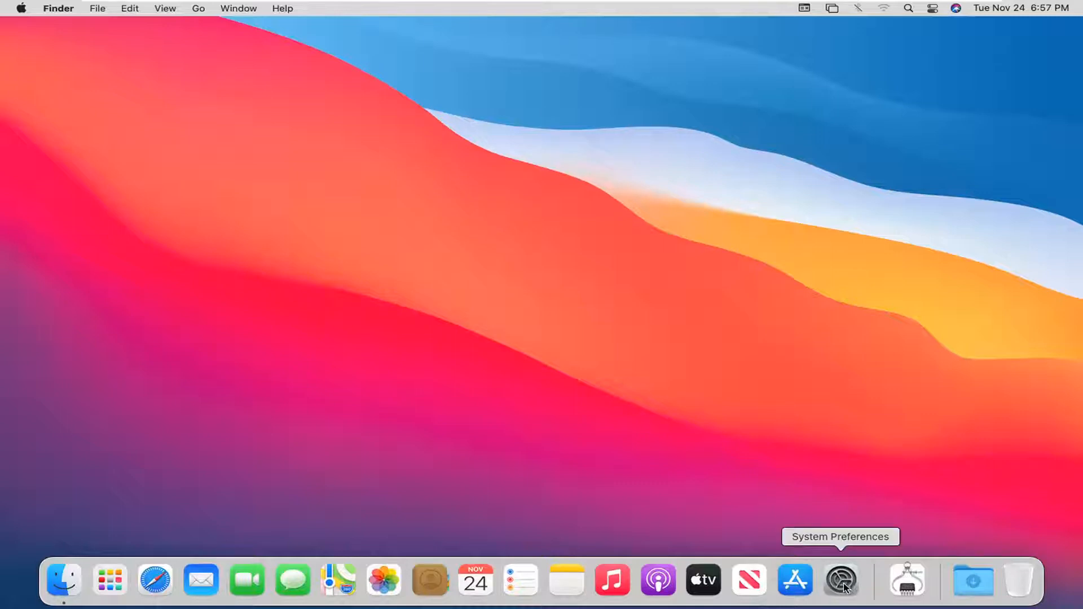
mouse_move(841, 580)
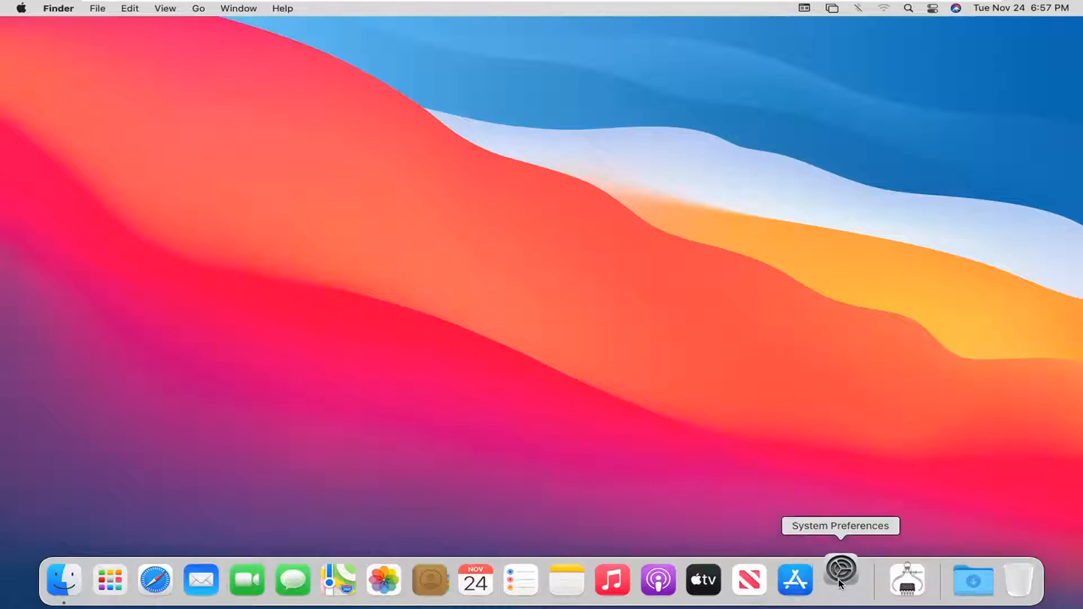
Launch System Preferences from the Dock.
left_click(840, 580)
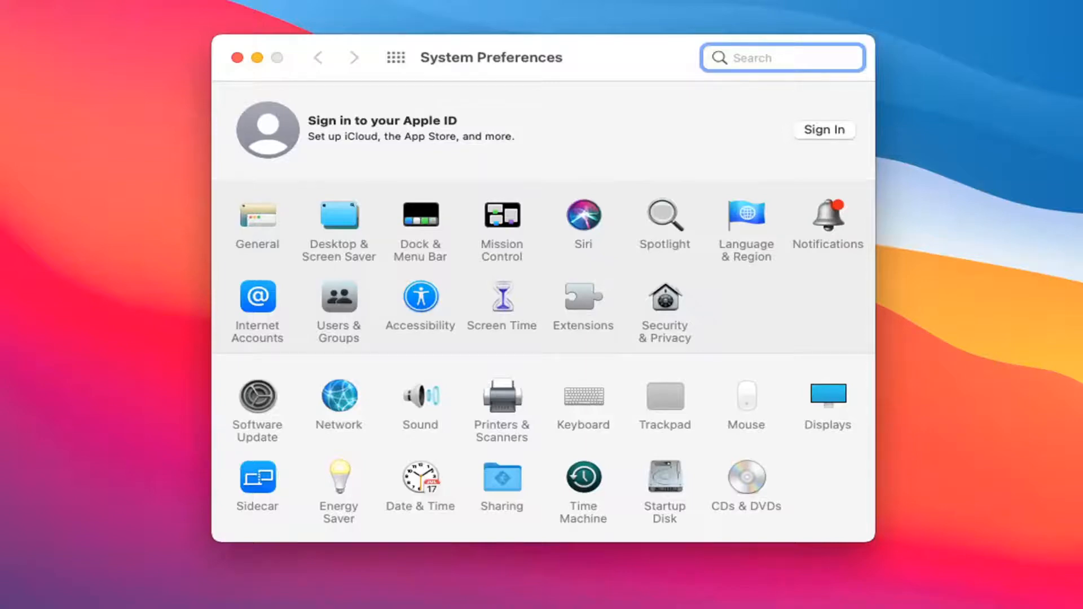
In Notifications > Do Not Disturb, enable the scheduled period from 10:00 PM to 7:00 AM.
left_click(827, 215)
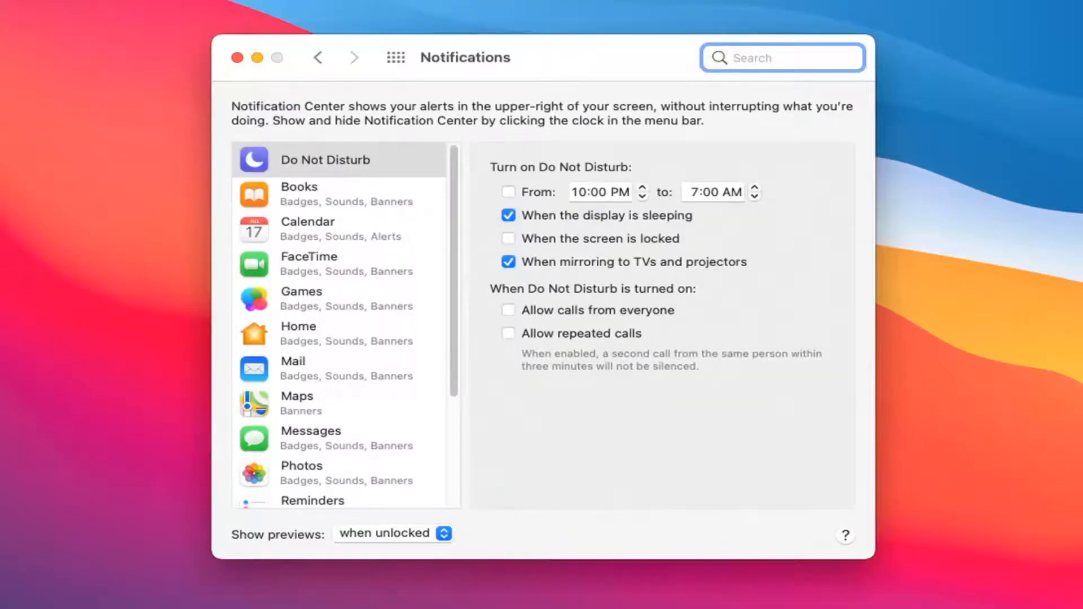
mouse_move(579, 177)
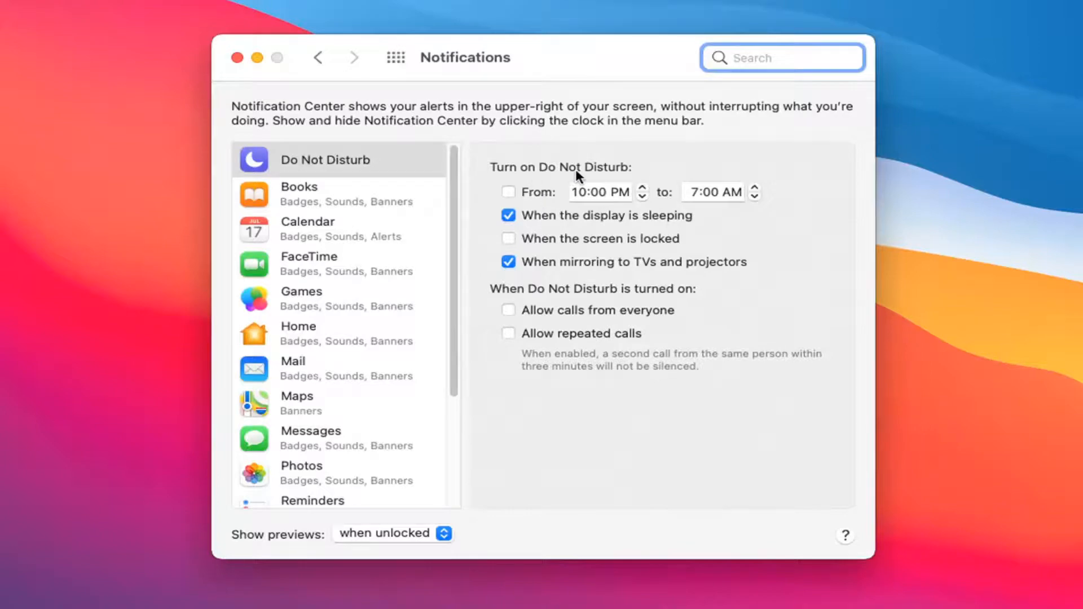
left_click(508, 192)
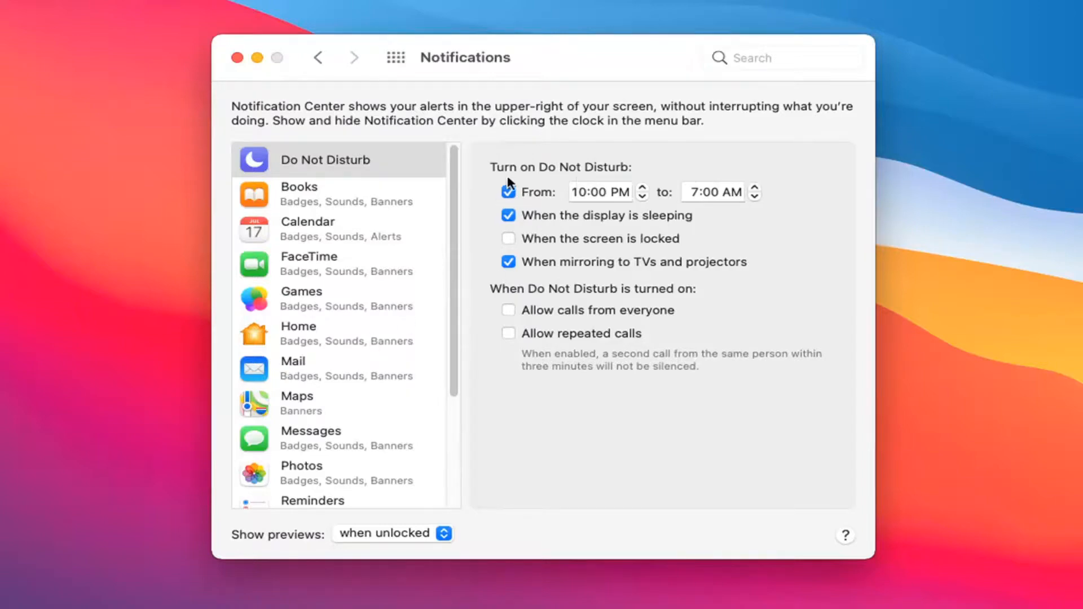
mouse_move(409, 192)
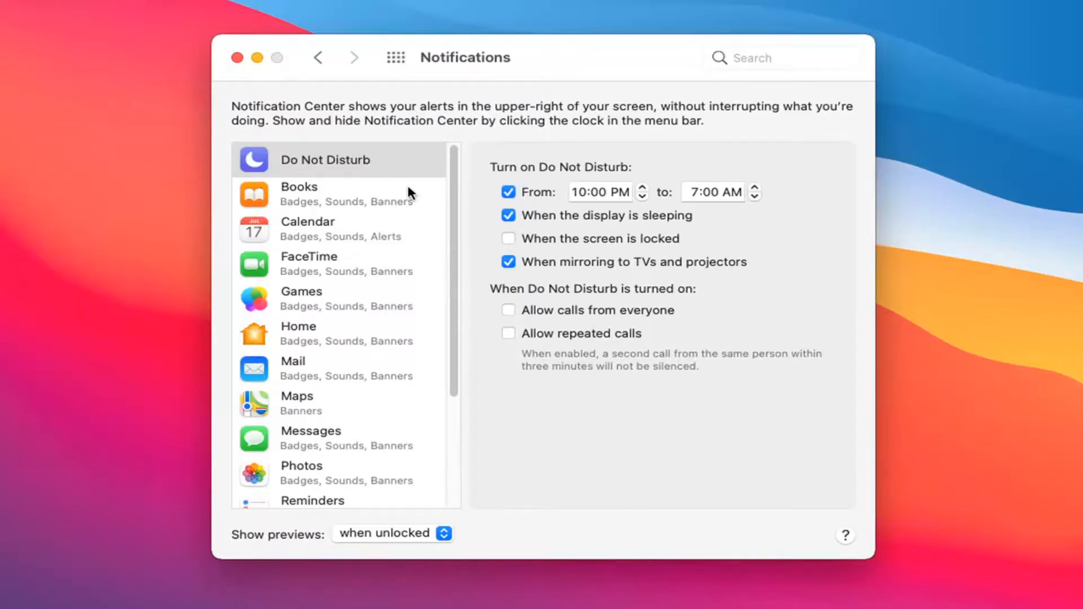